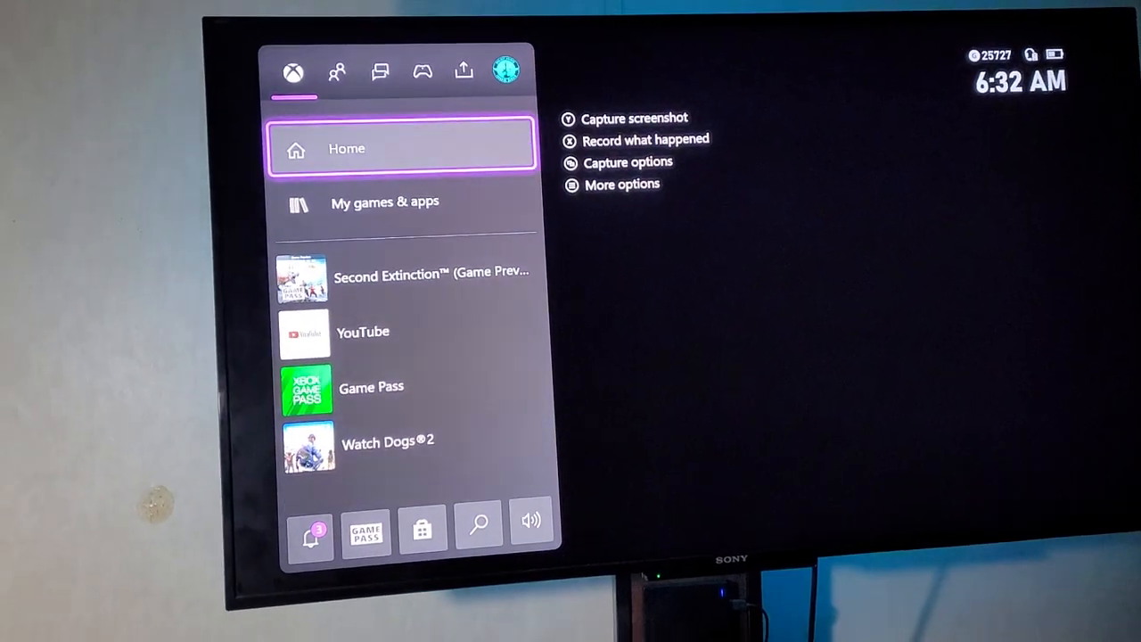
- Highlight Second Extinction (Game Preview) in the guide's recent games list
key("down")
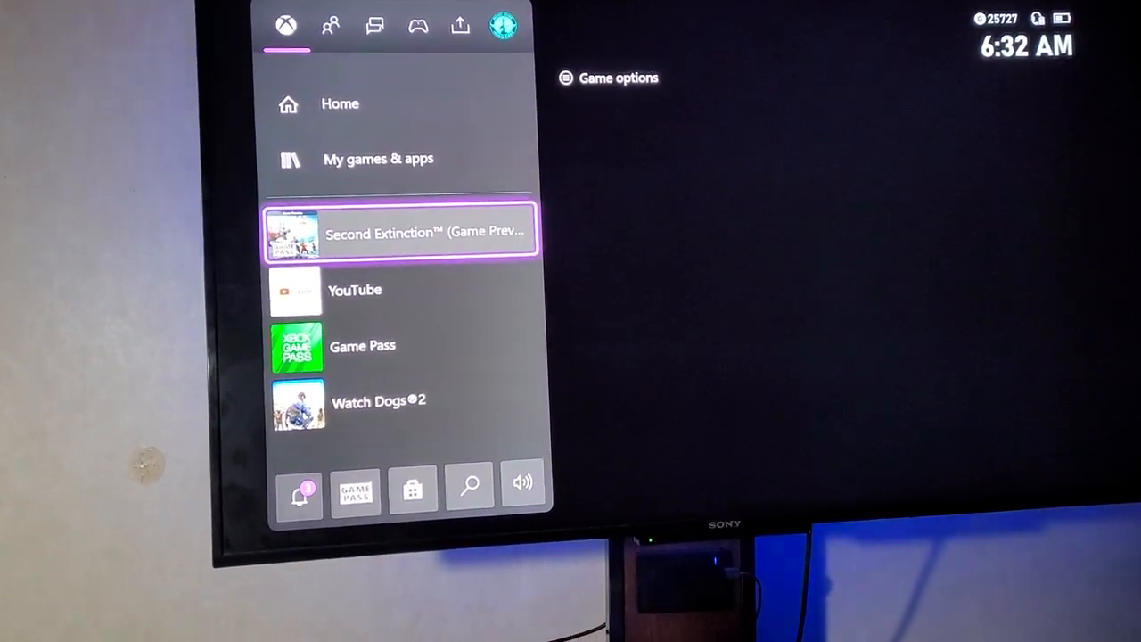